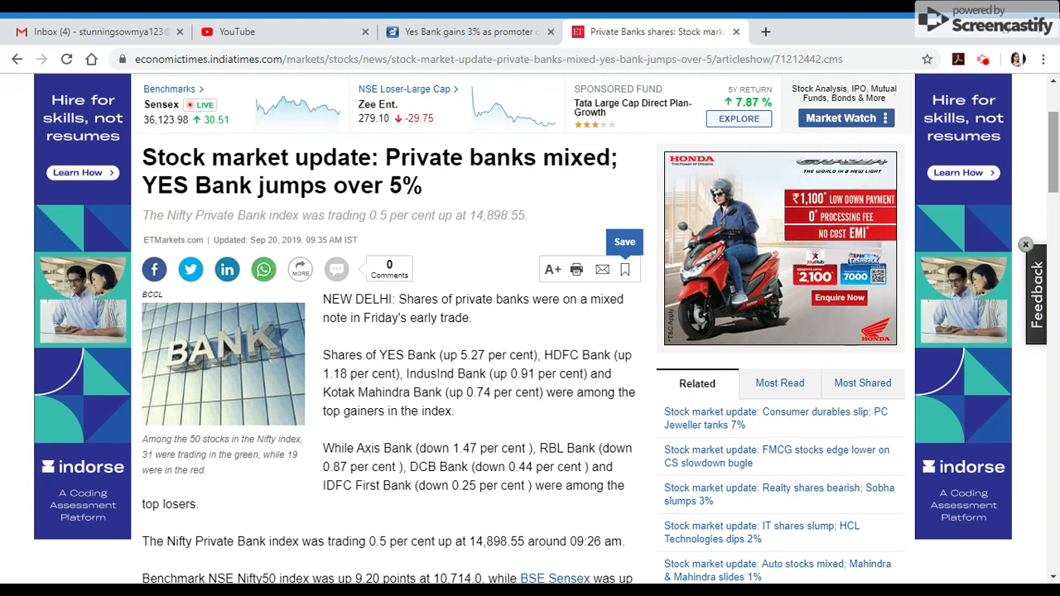
Step: Scroll through the body of the 'Private banks mixed; YES Bank jumps over 5%' article
scroll("down", 3)
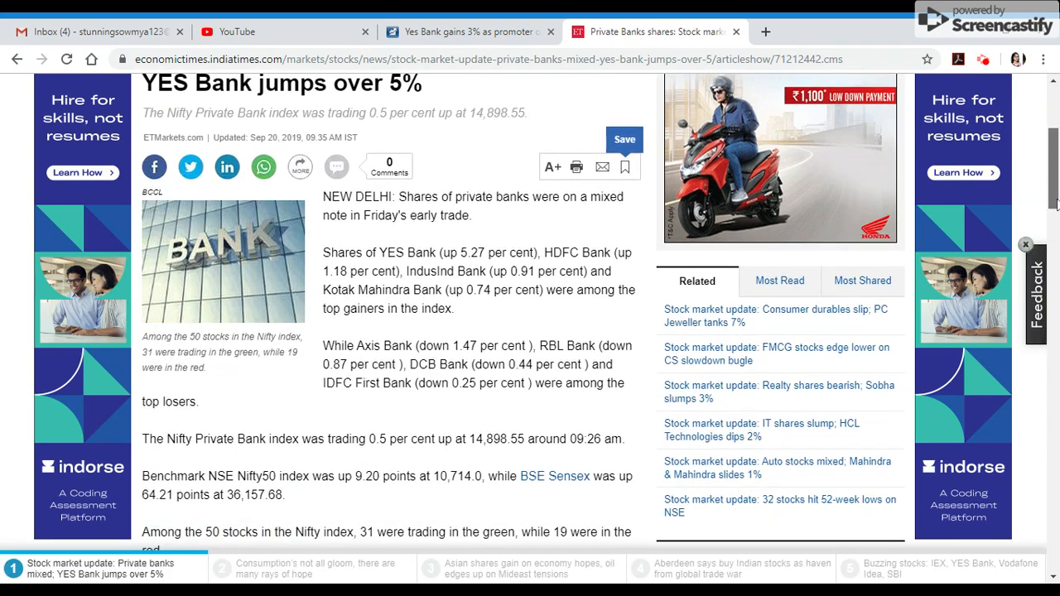
scroll("down", 3)
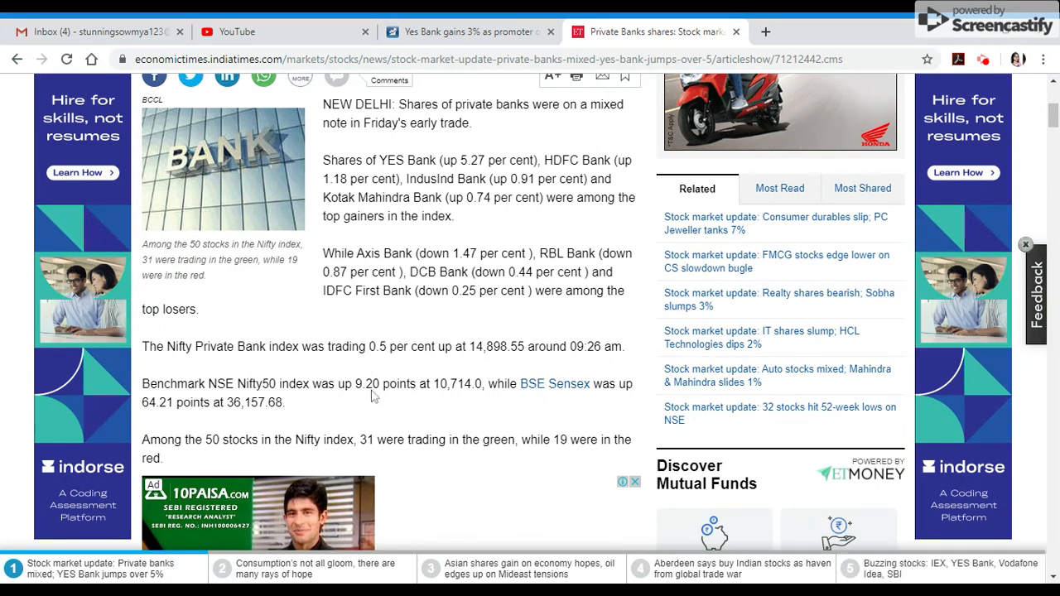
mouse_move(461, 397)
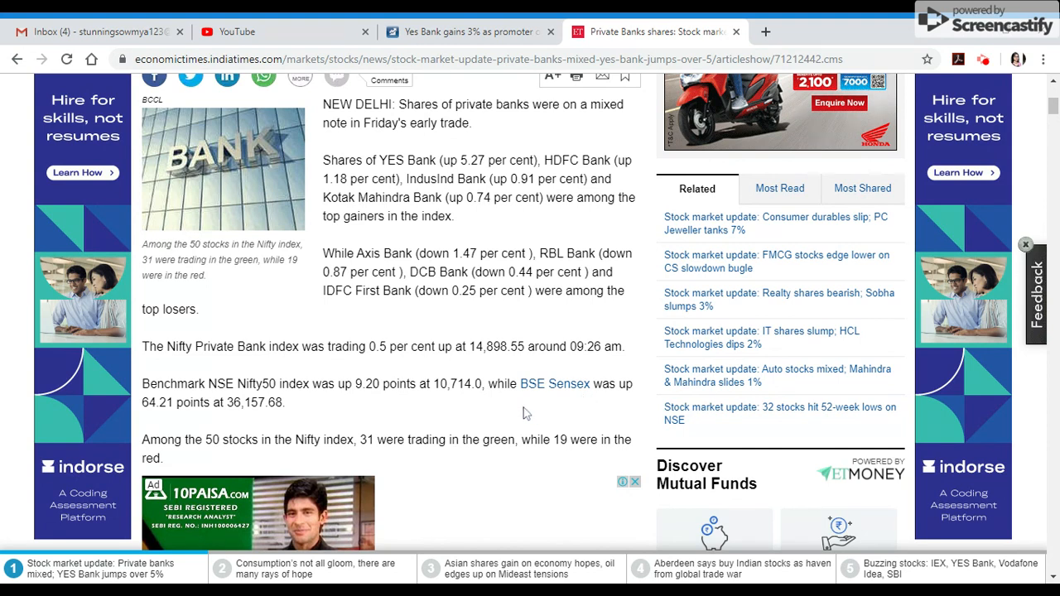
mouse_move(236, 433)
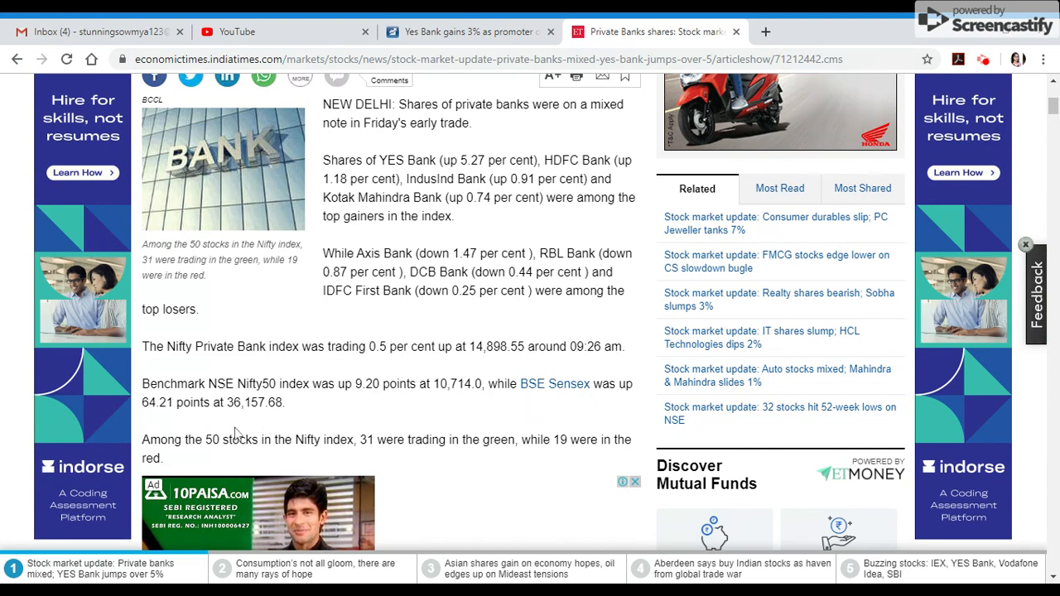
mouse_move(262, 424)
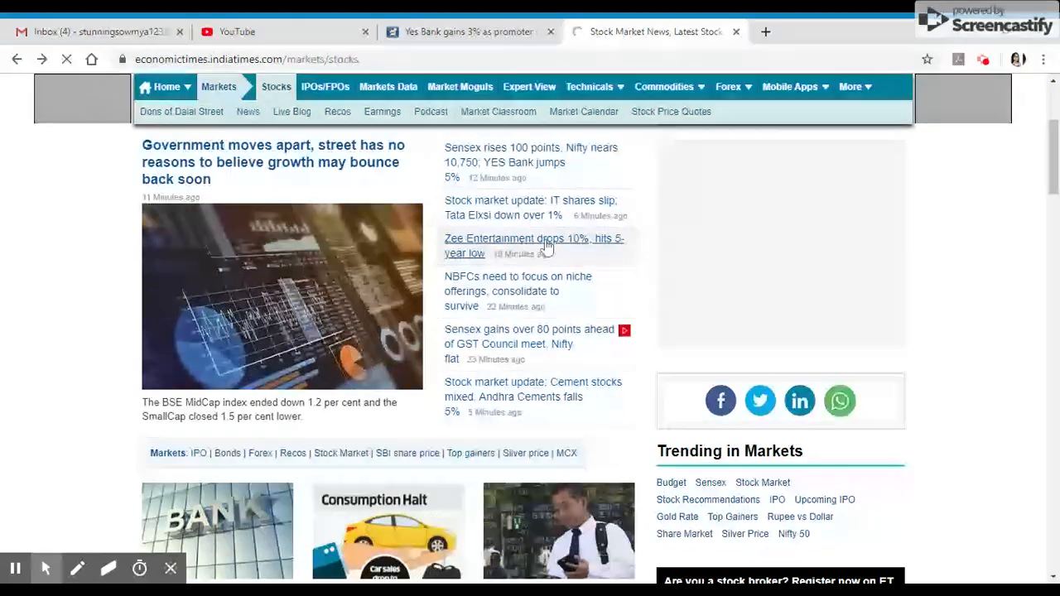
left_click(531, 207)
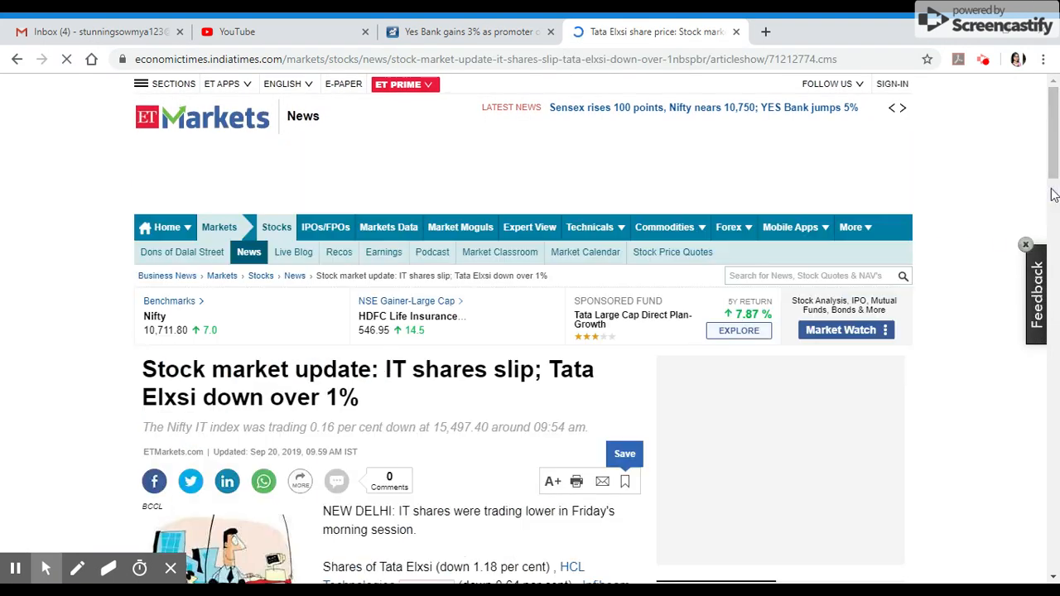
scroll("down", 3)
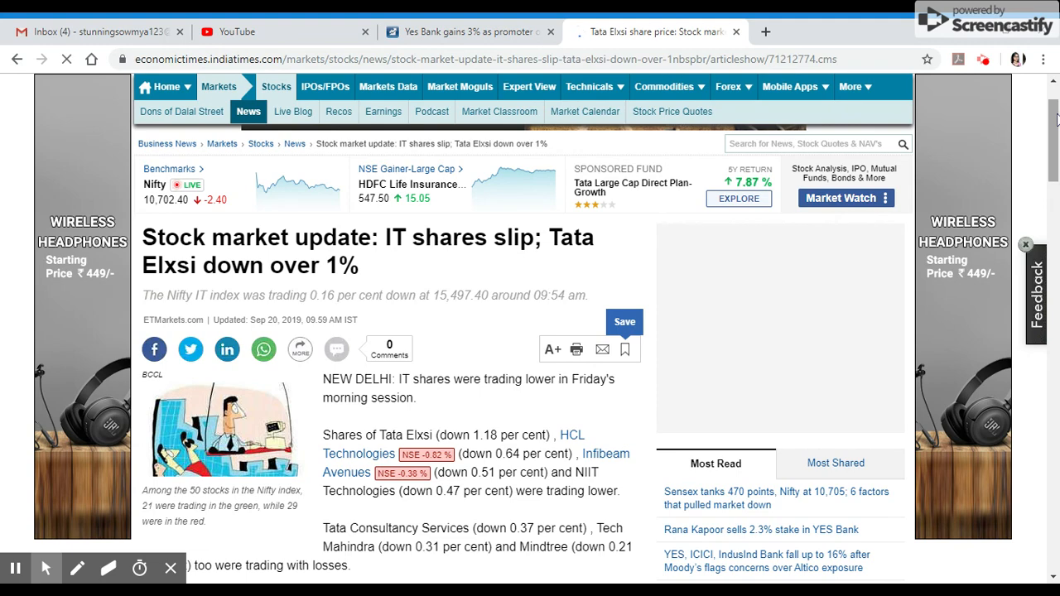
scroll("down", 3)
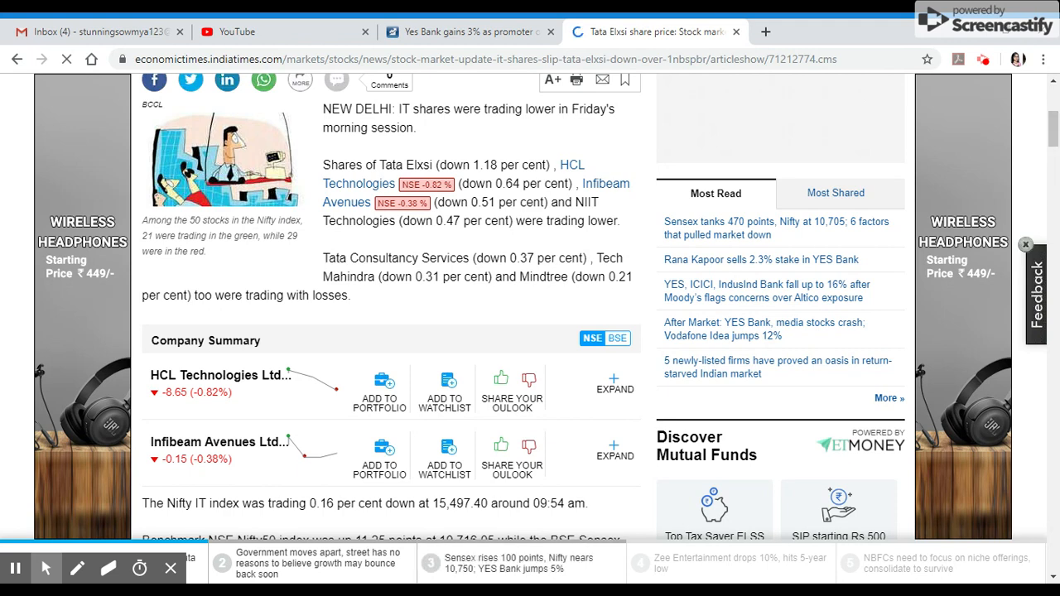
scroll("down", 3)
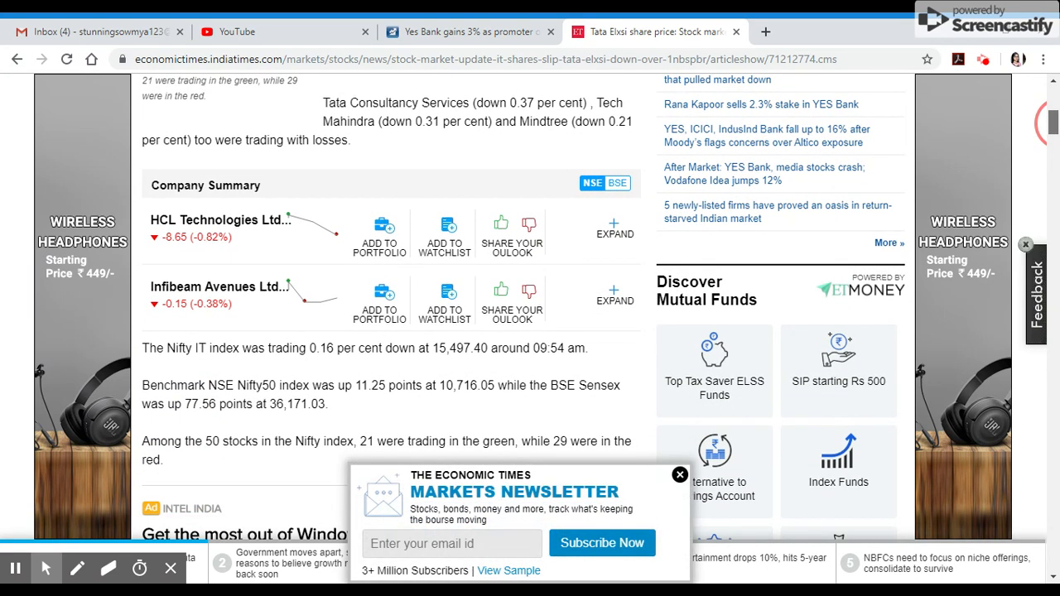
scroll("down", 3)
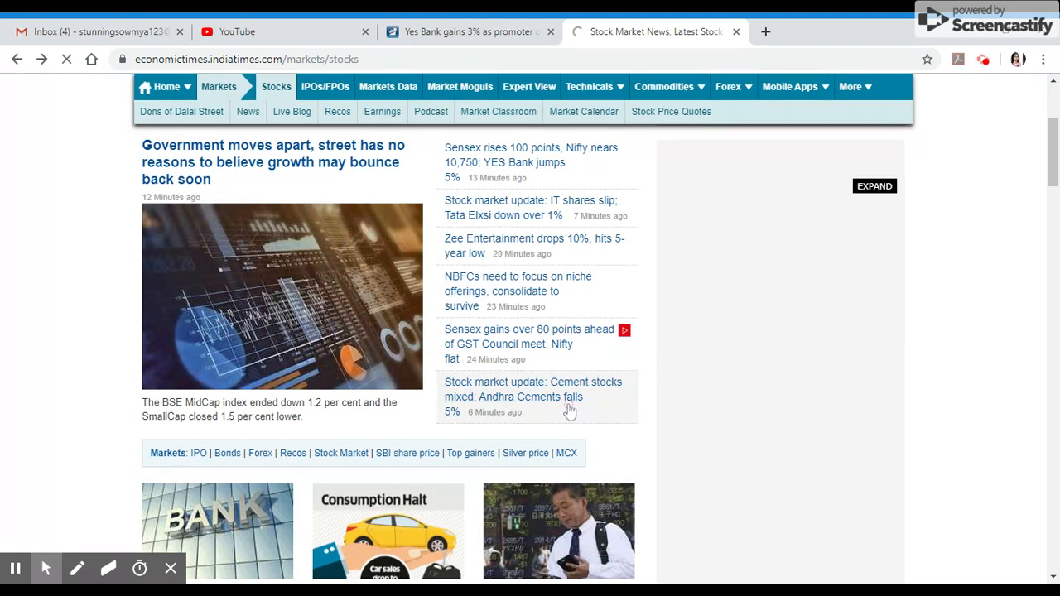
left_click(530, 389)
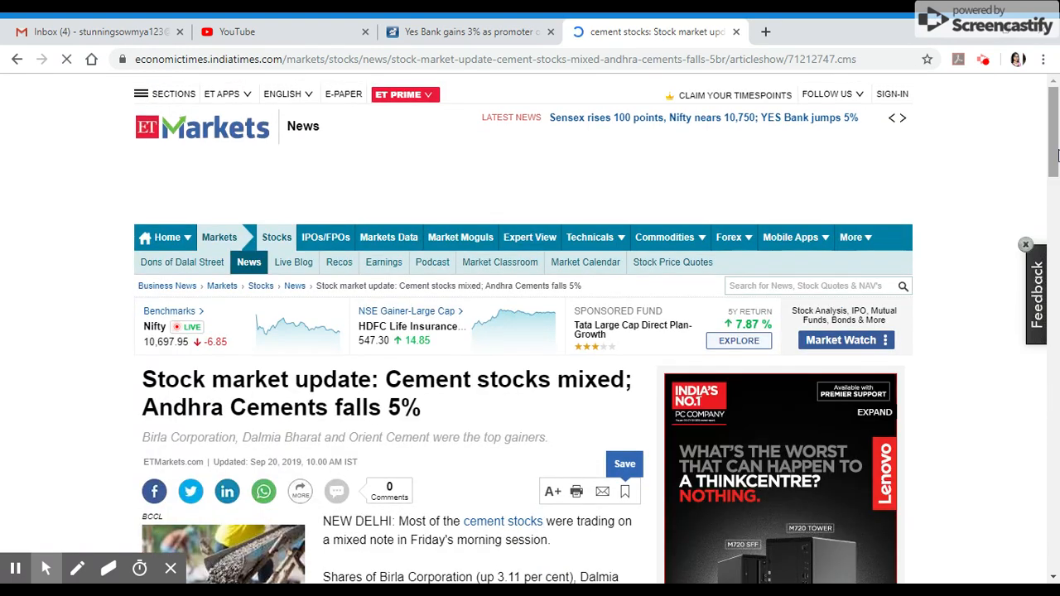
scroll("down", 3)
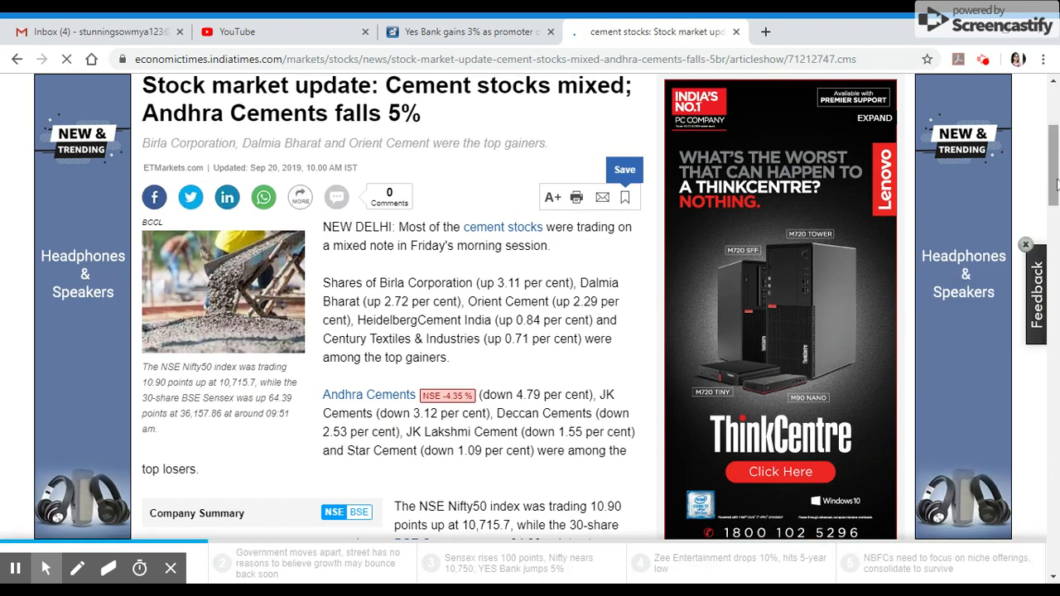
mouse_move(989, 385)
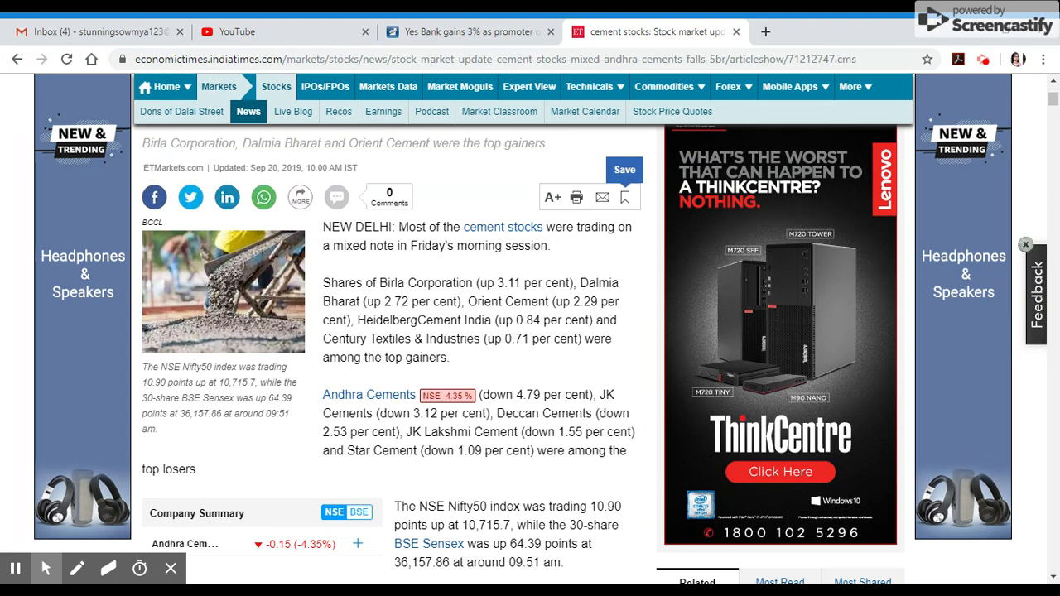
scroll("down", 3)
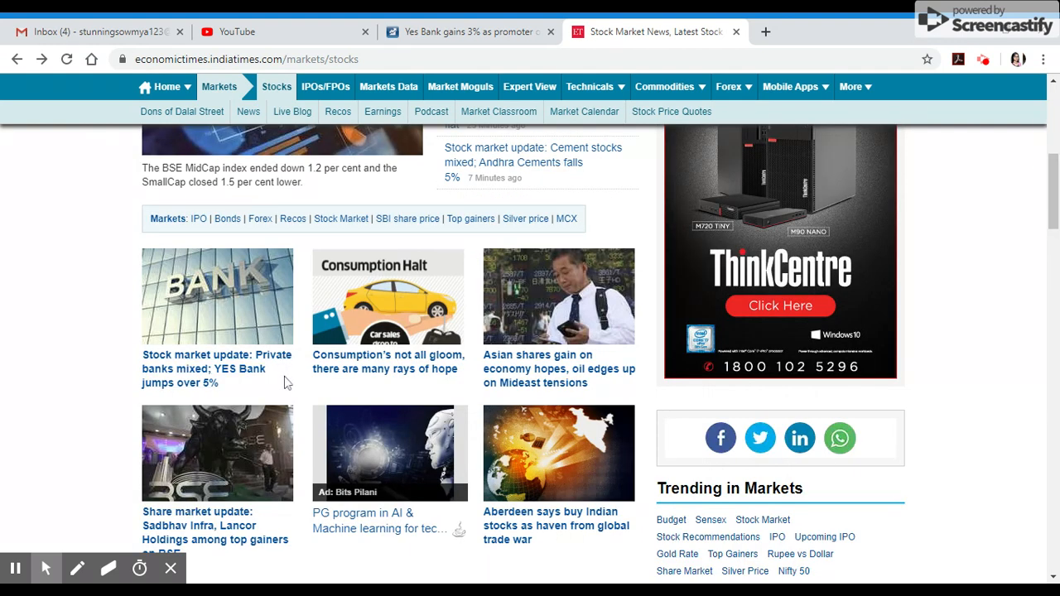
mouse_move(227, 529)
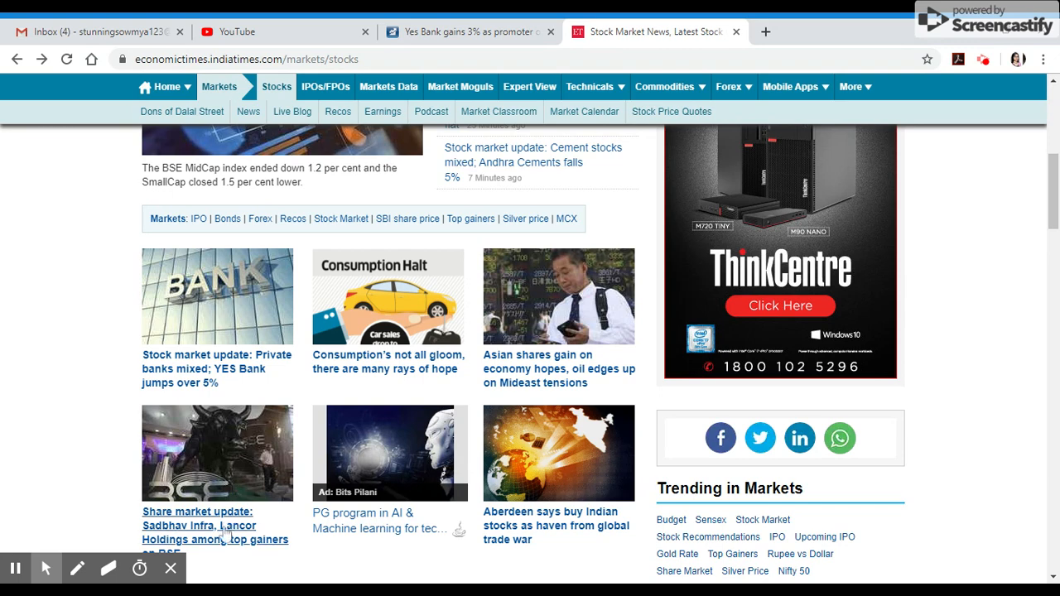
Step: Open the 'Sadbhav Infra, Lancor Holdings among top gainers on BSE' article and start reading
left_click(222, 524)
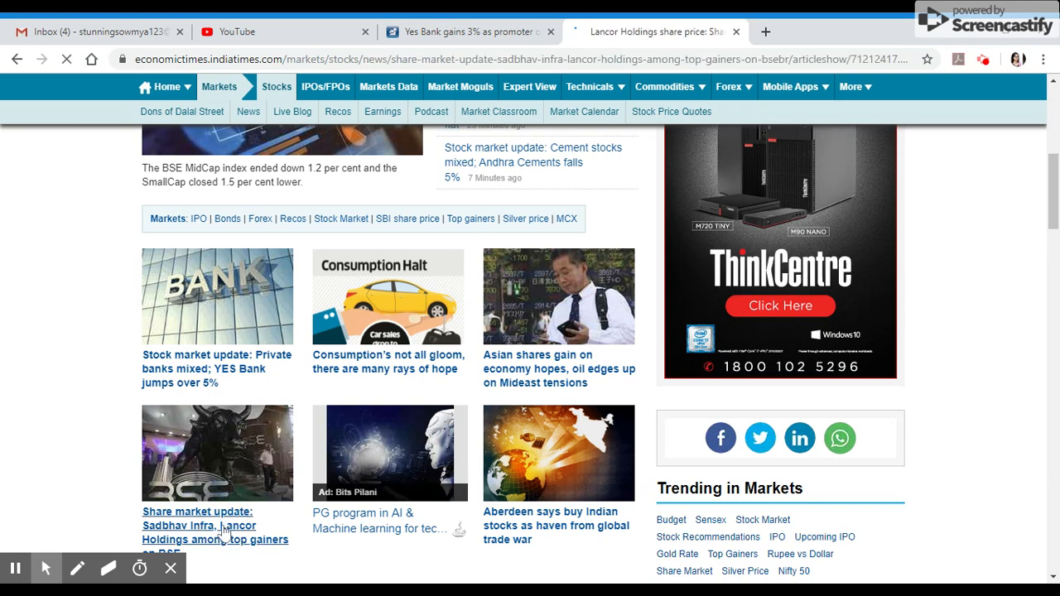
left_click(201, 525)
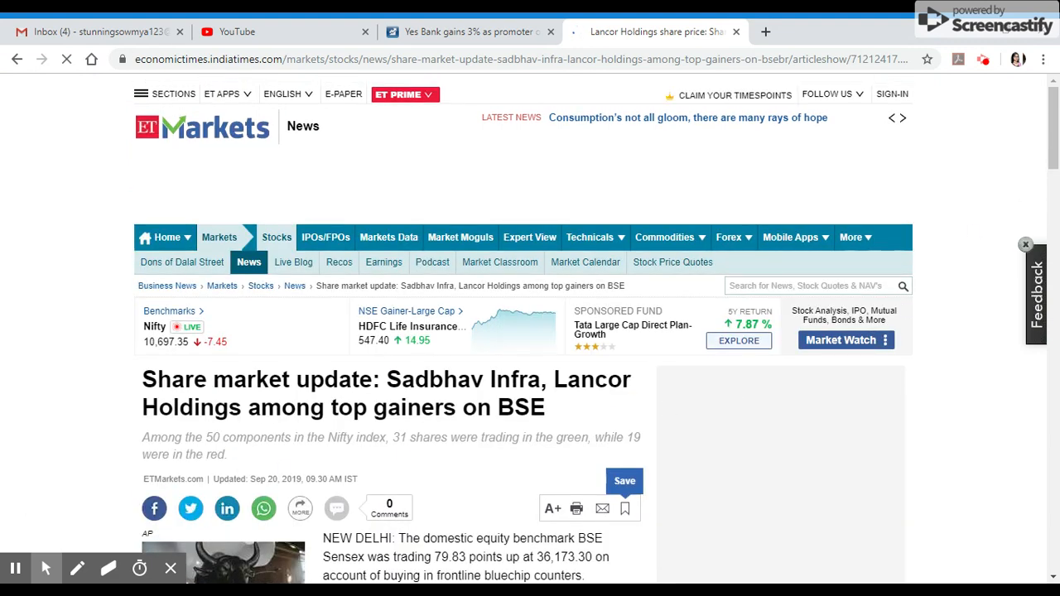
scroll("down", 3)
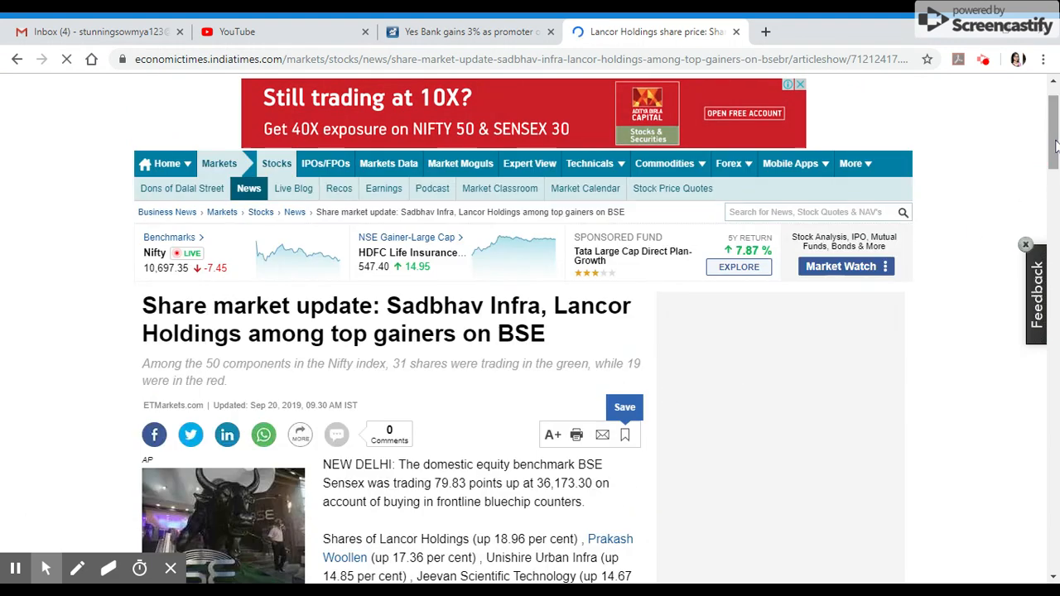
scroll("down", 3)
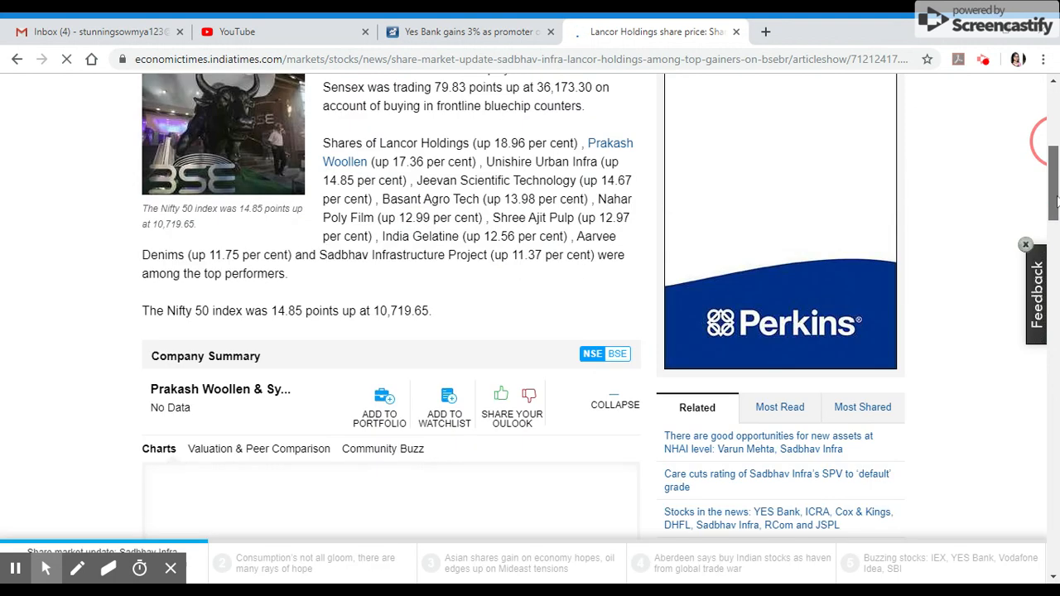
scroll("down", 3)
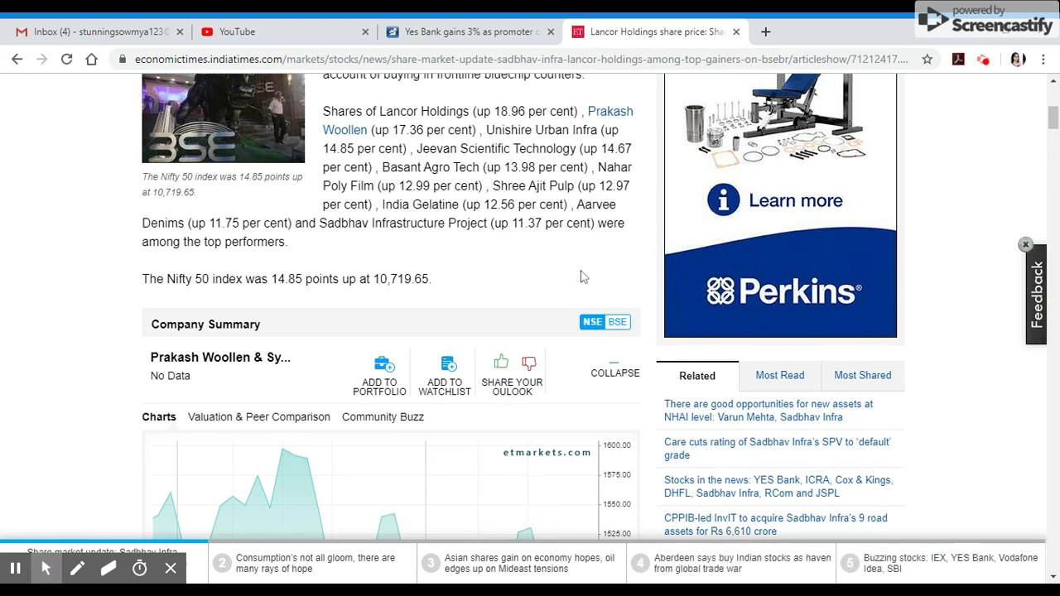
mouse_move(1047, 120)
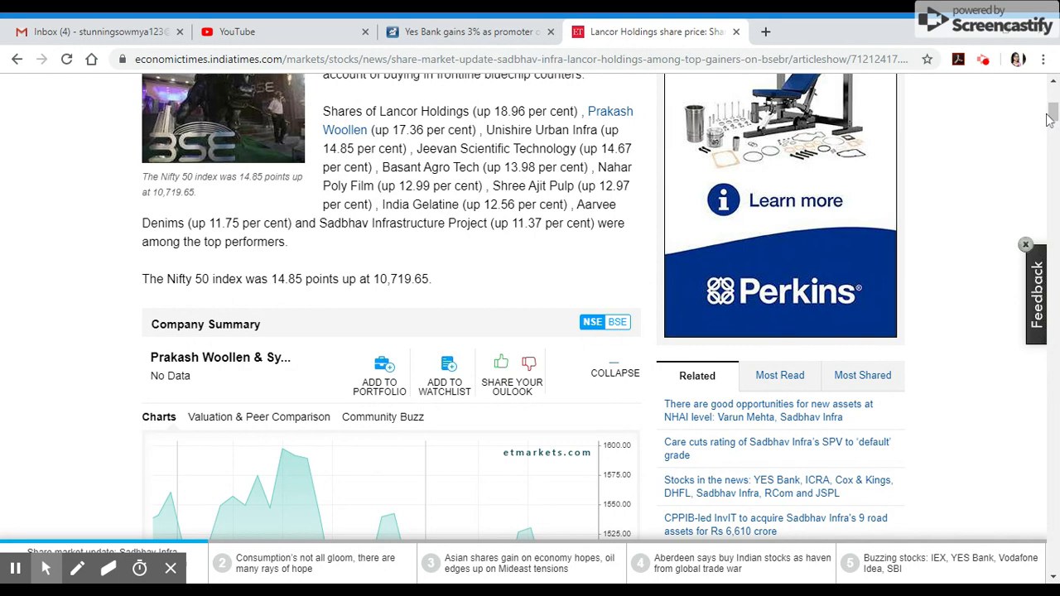
Step: Scroll down to the Also Read section, then go back to the stocks listing
scroll("down", 3)
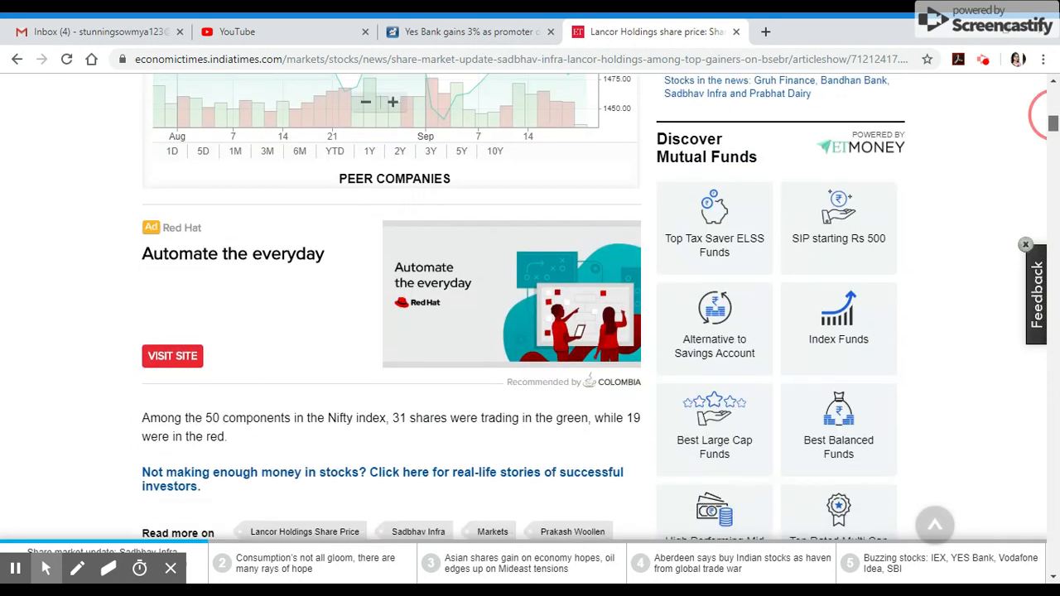
scroll("down", 3)
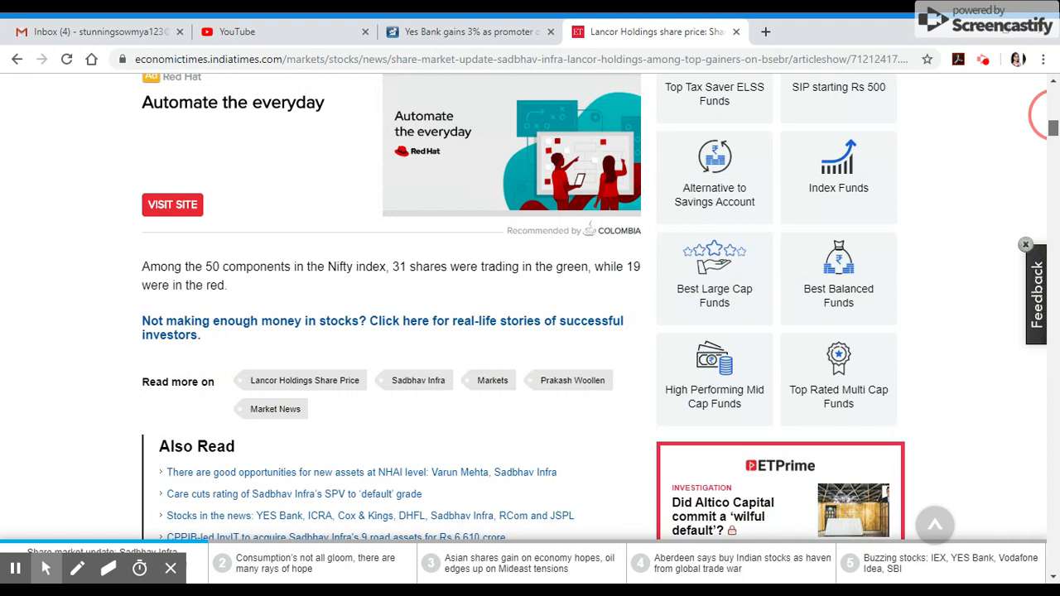
scroll("down", 3)
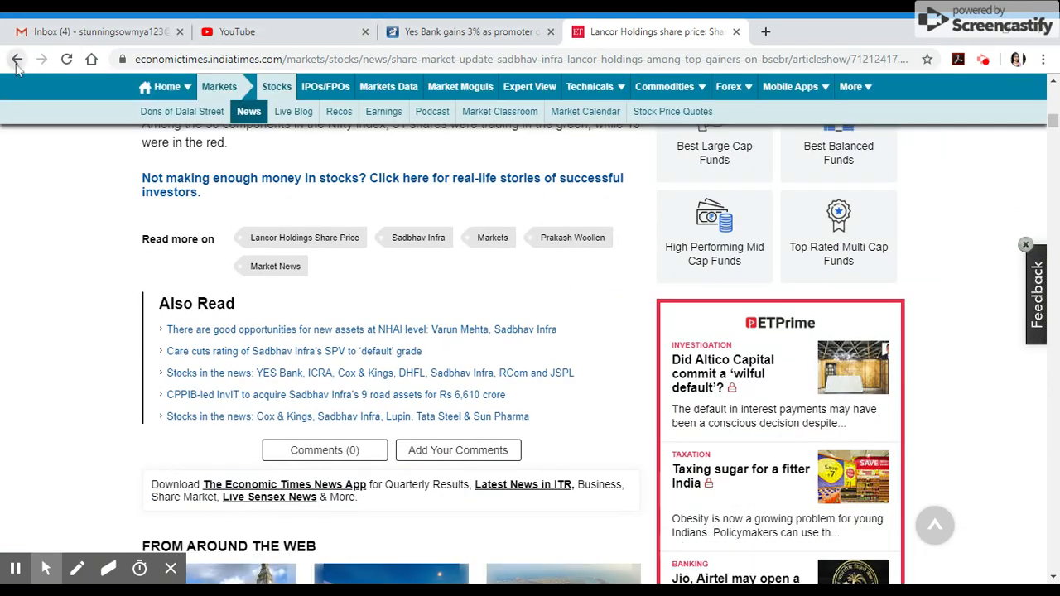
left_click(20, 59)
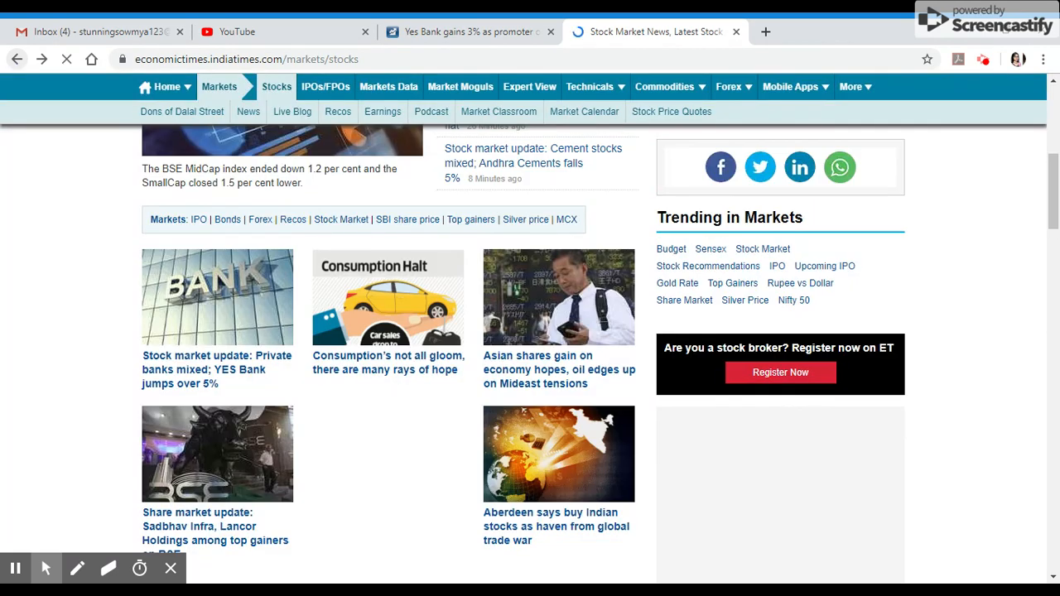
Step: Open and read the 'Zee Entertainment drops 10%, hits 5-year low' article
scroll("down", 3)
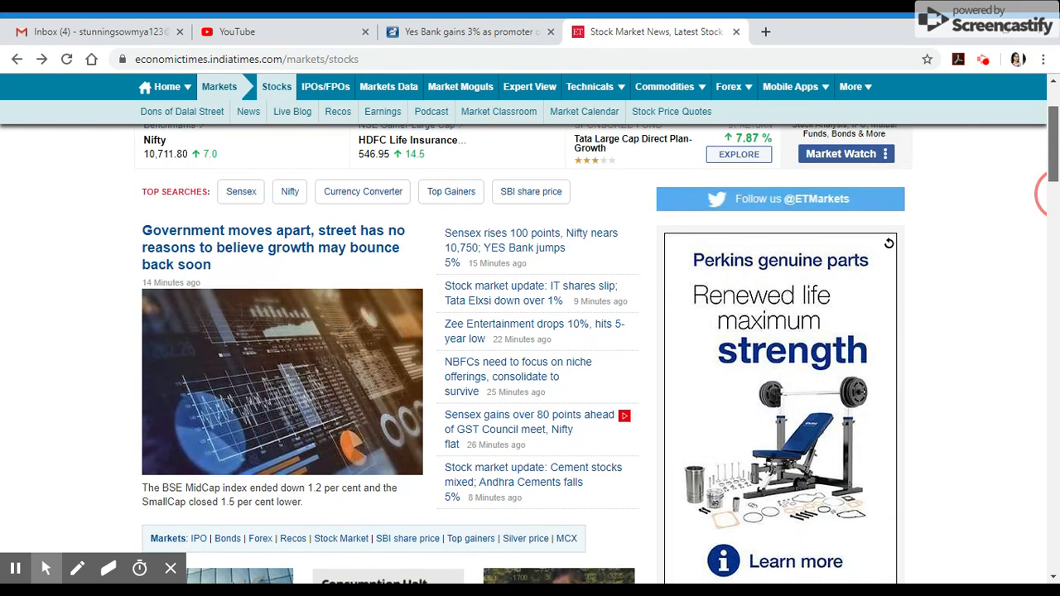
mouse_move(539, 338)
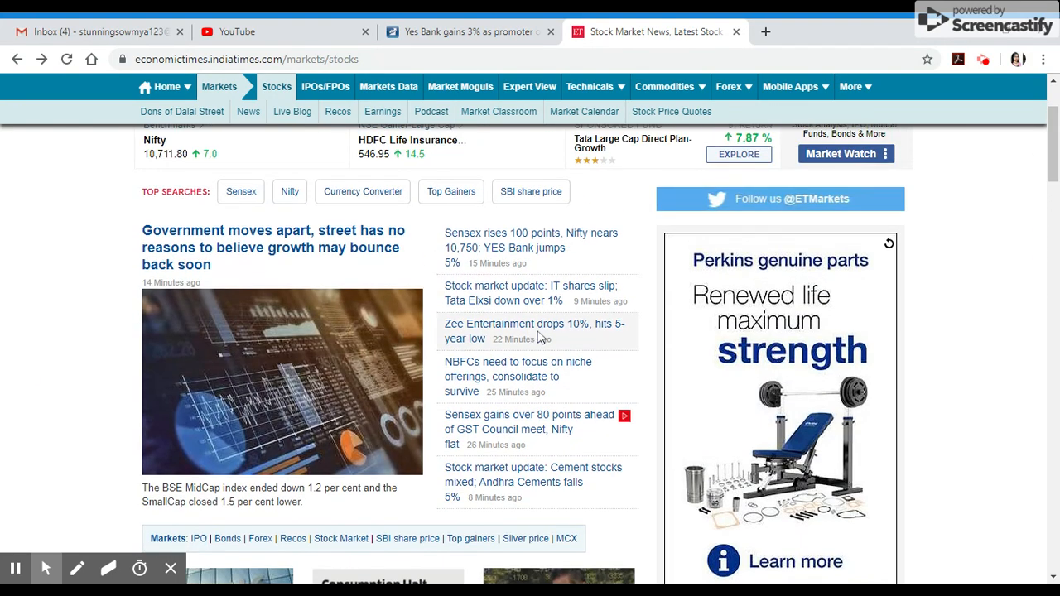
mouse_move(546, 333)
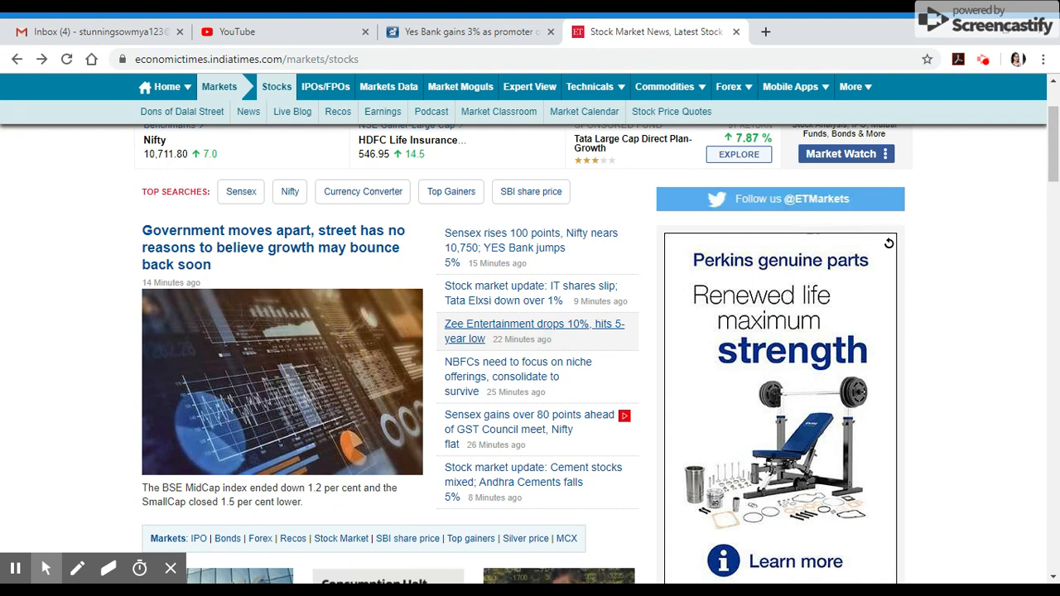
left_click(508, 323)
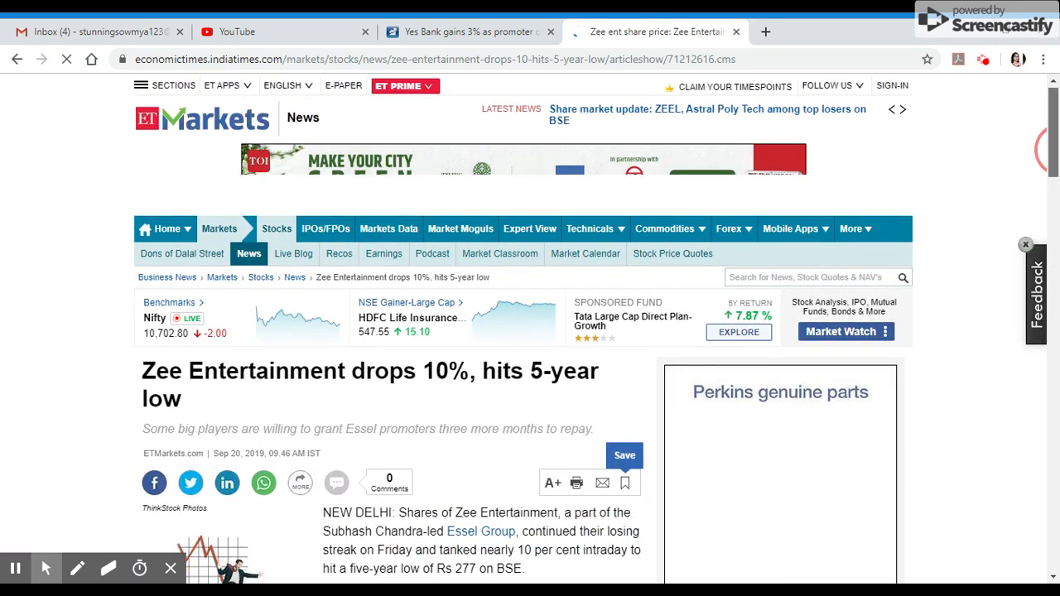
scroll("down", 3)
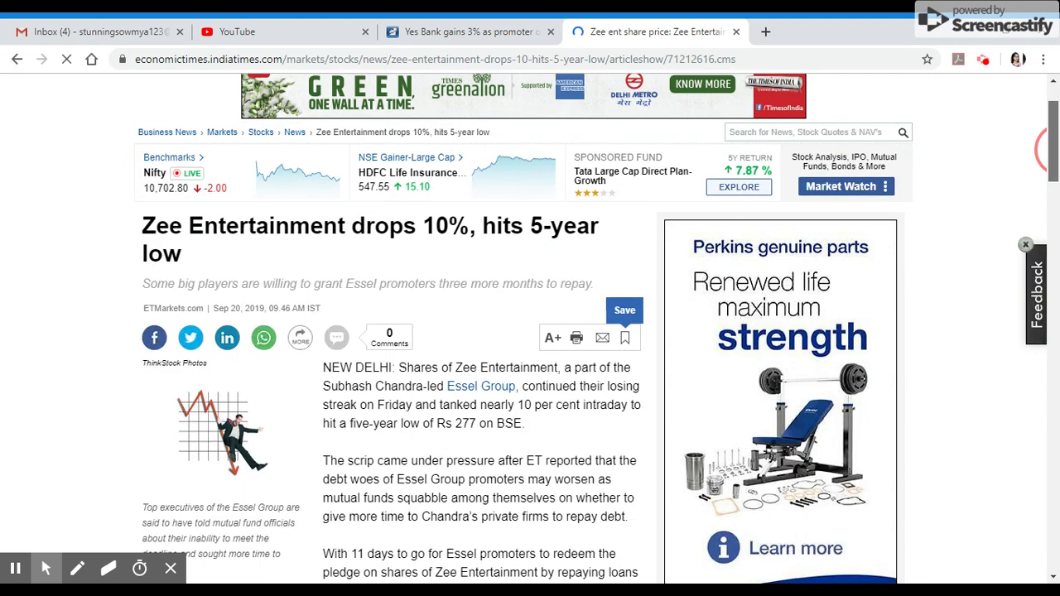
scroll("down", 3)
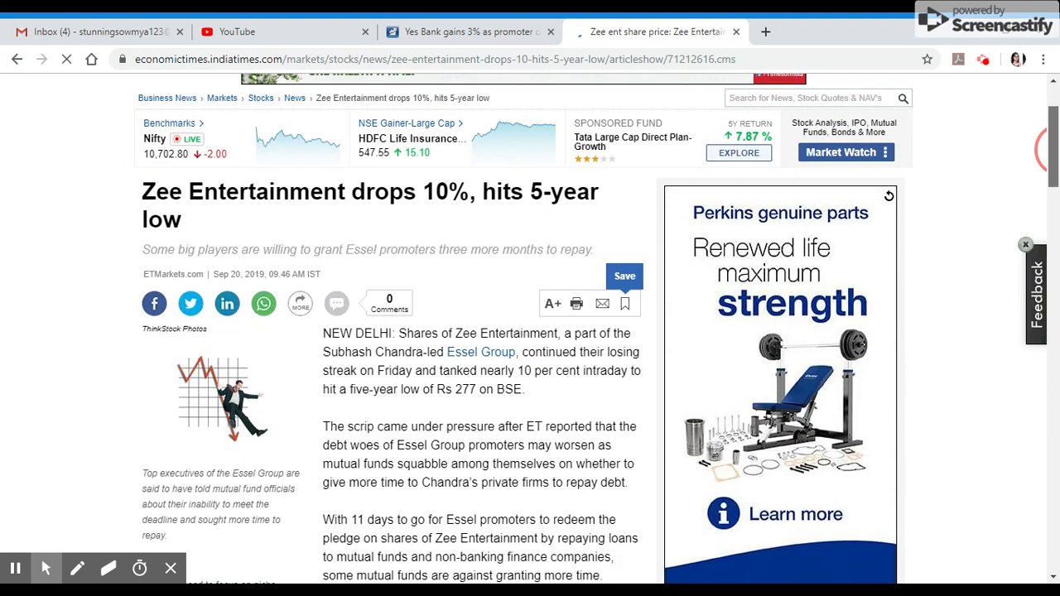
scroll("down", 3)
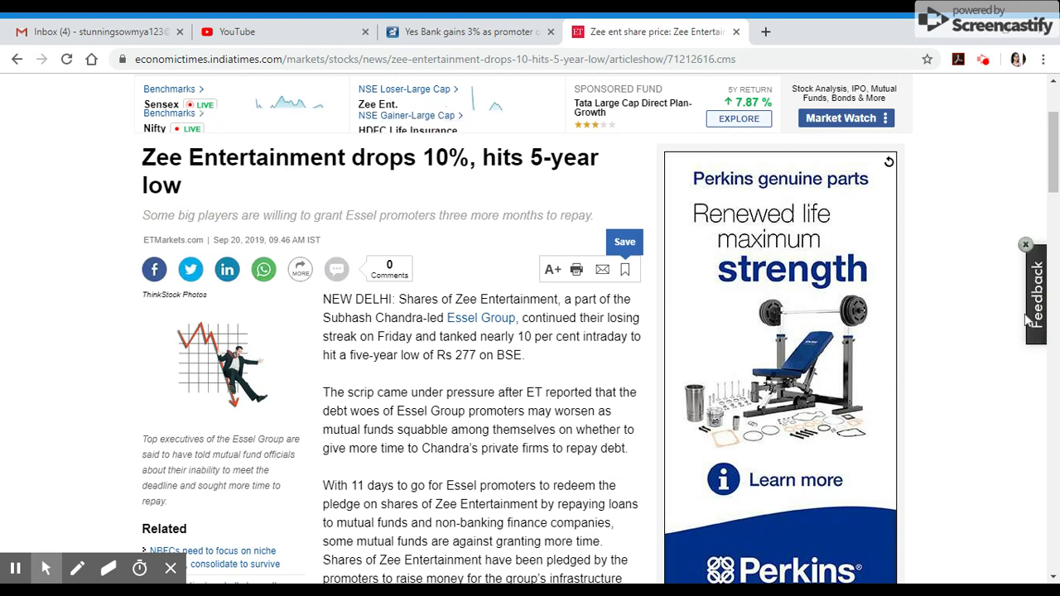
scroll("down", 3)
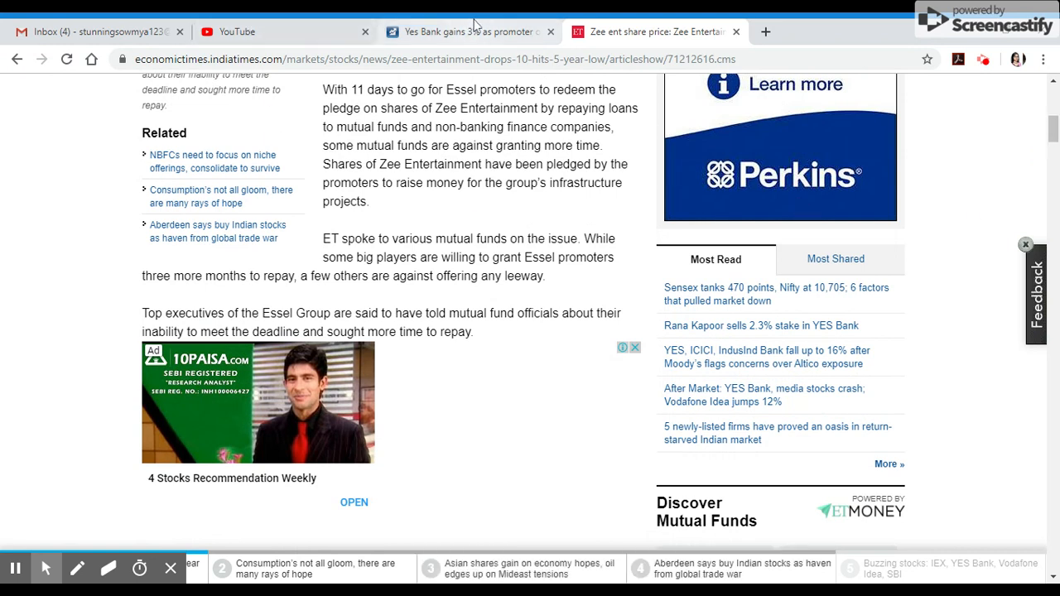
left_click(472, 30)
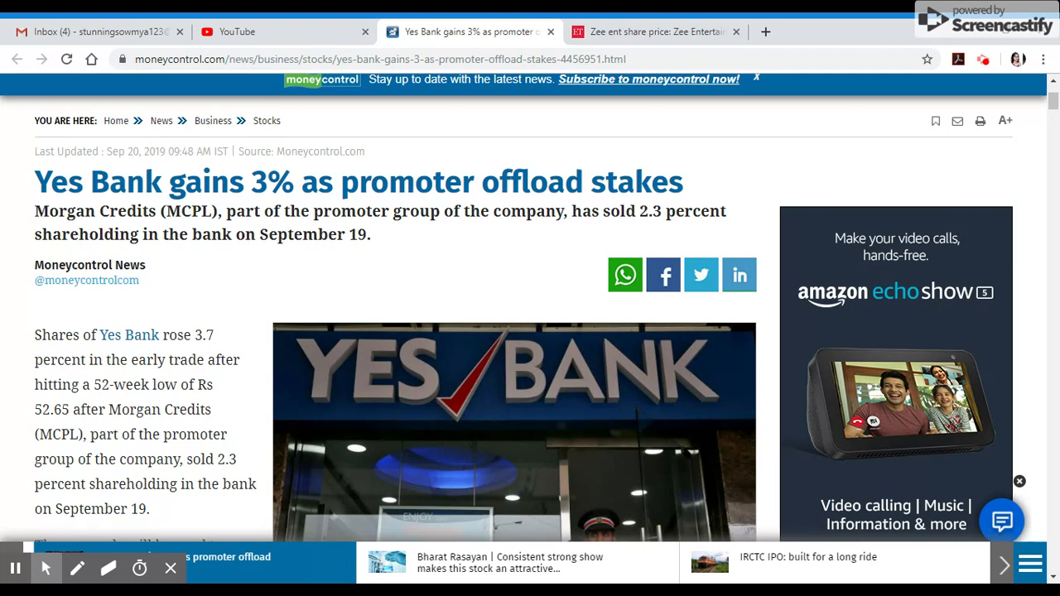
mouse_move(183, 404)
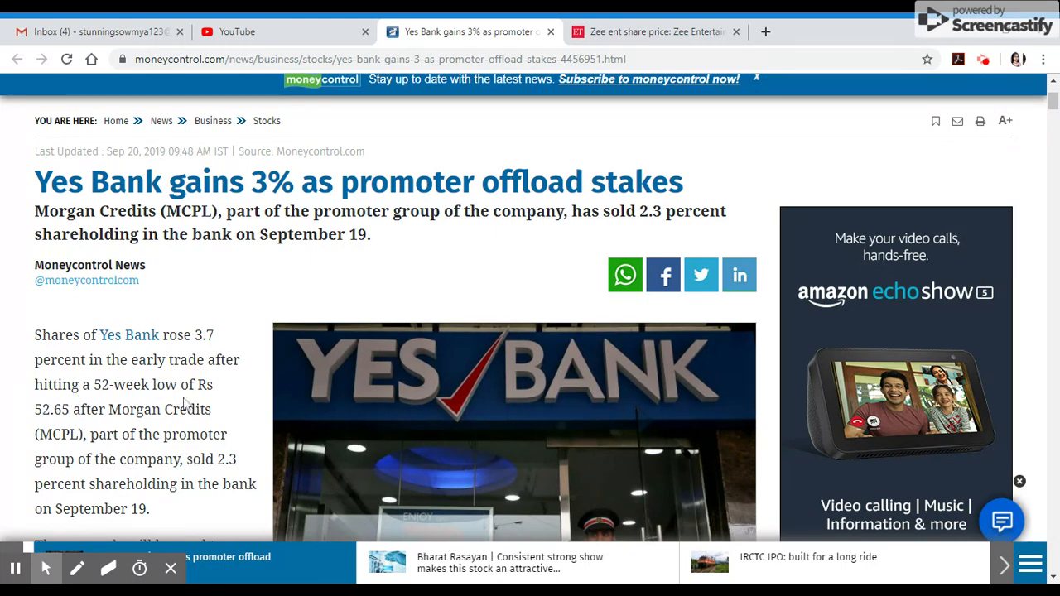
mouse_move(70, 430)
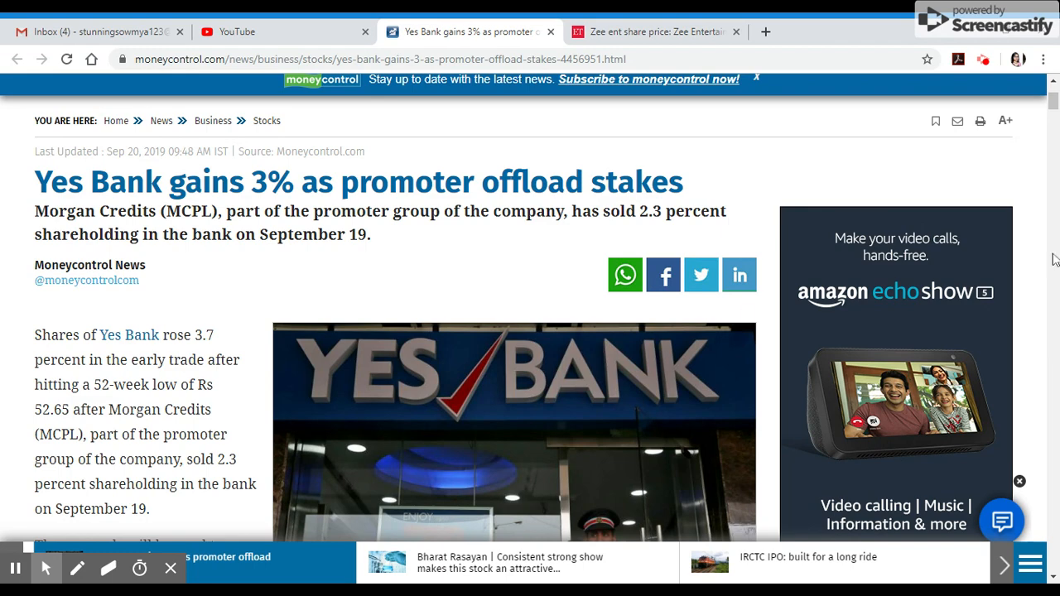
Step: Read Moneycontrol's 'Yes Bank gains 3%' article, then go back on the Zee Entertainment tab
scroll("down", 3)
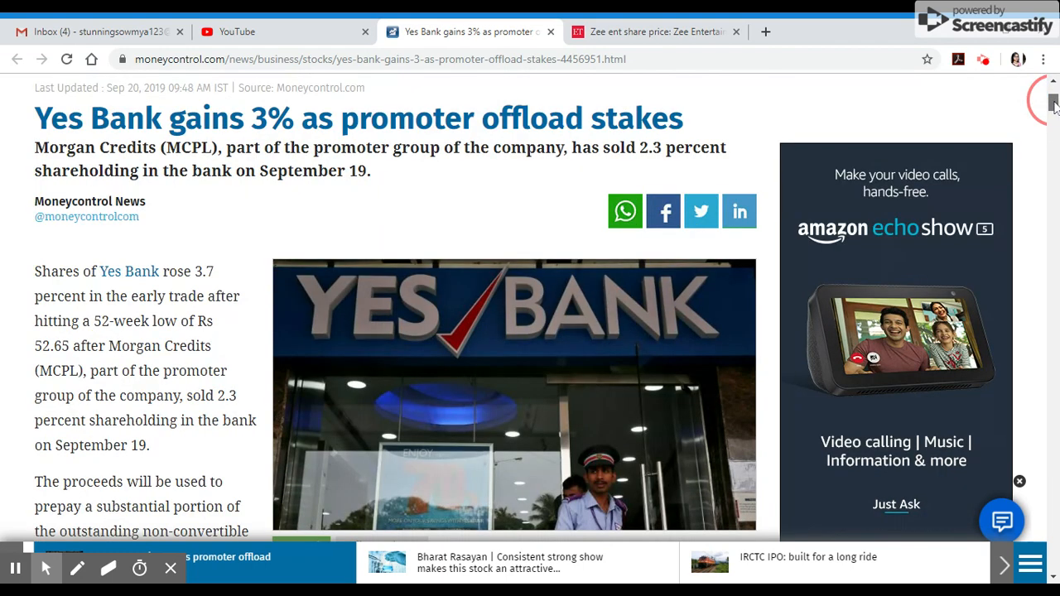
scroll("down", 3)
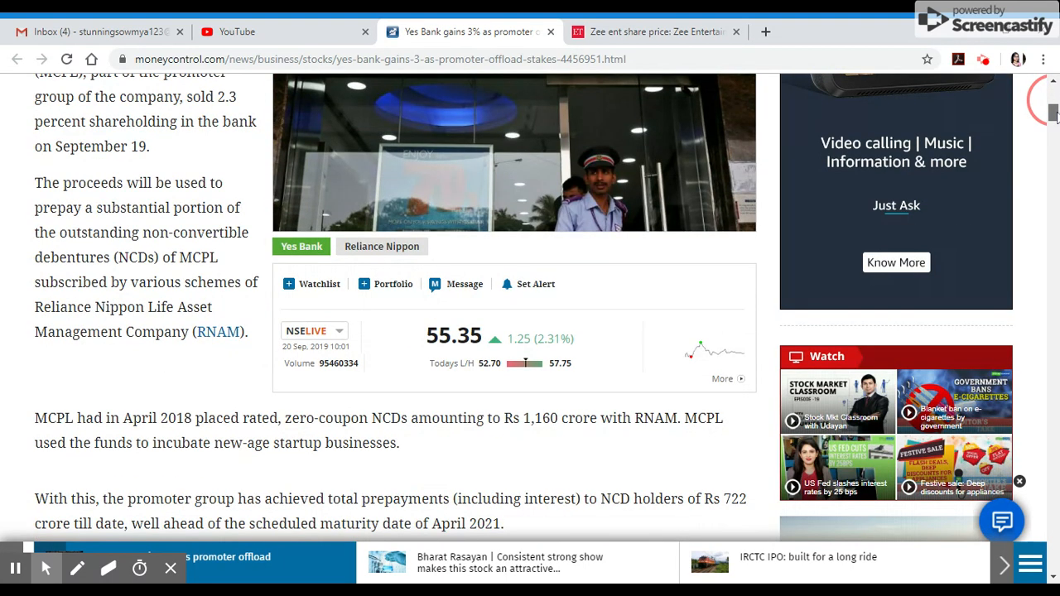
scroll("down", 3)
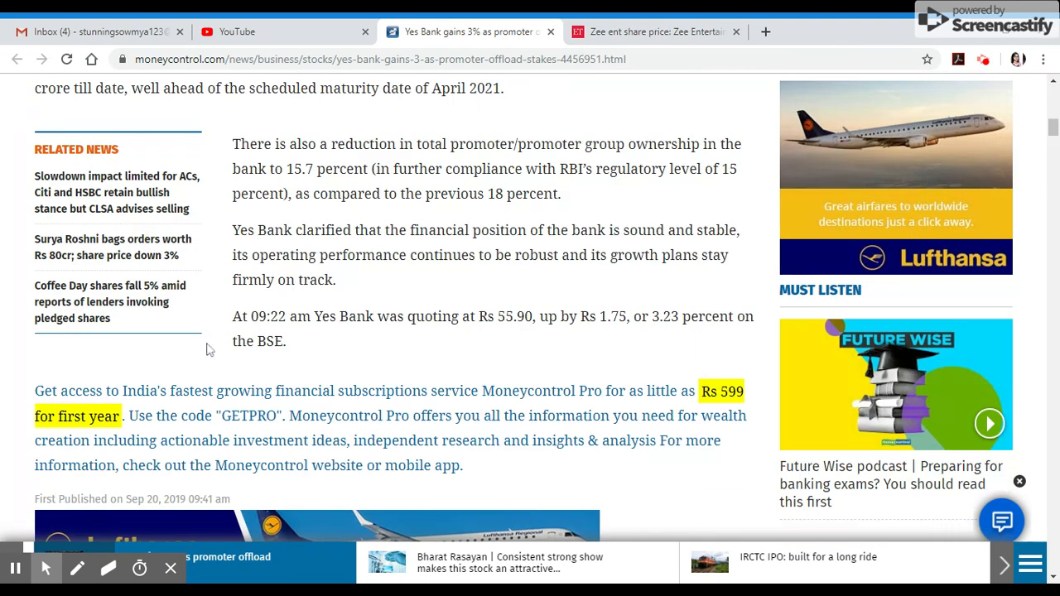
mouse_move(635, 329)
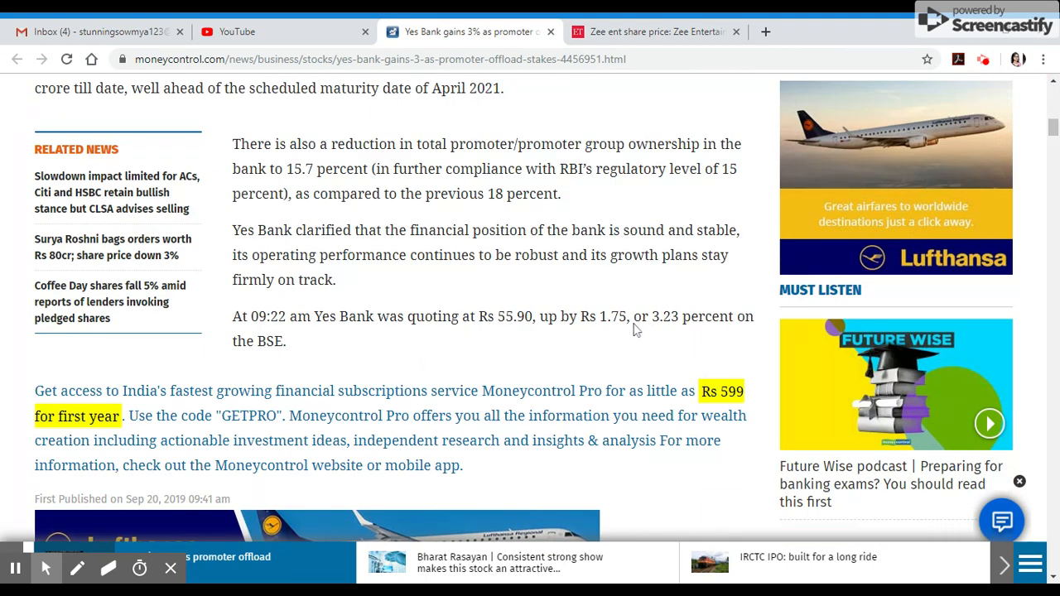
mouse_move(673, 339)
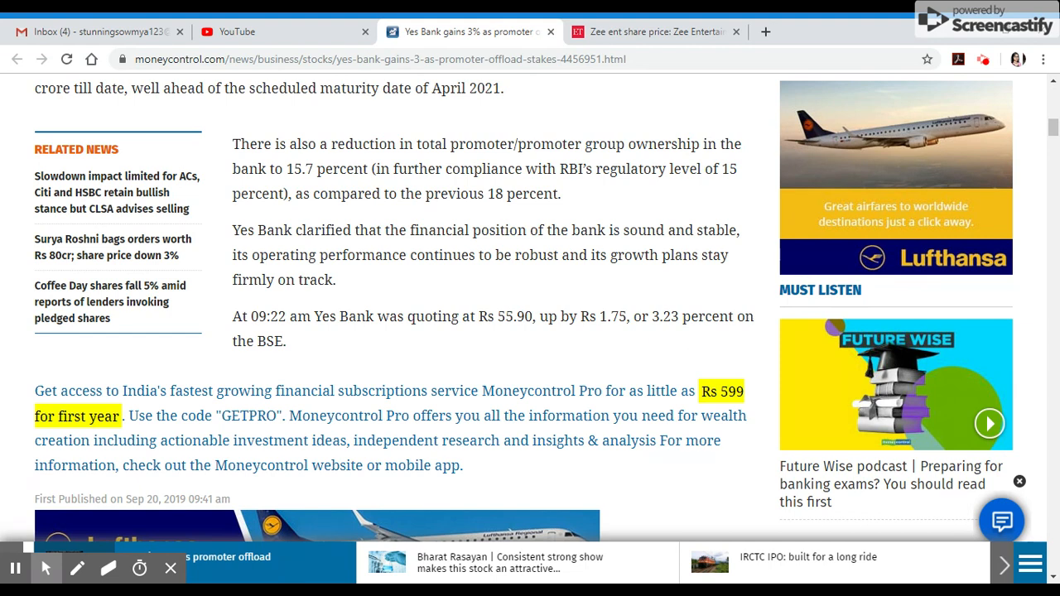
mouse_move(328, 23)
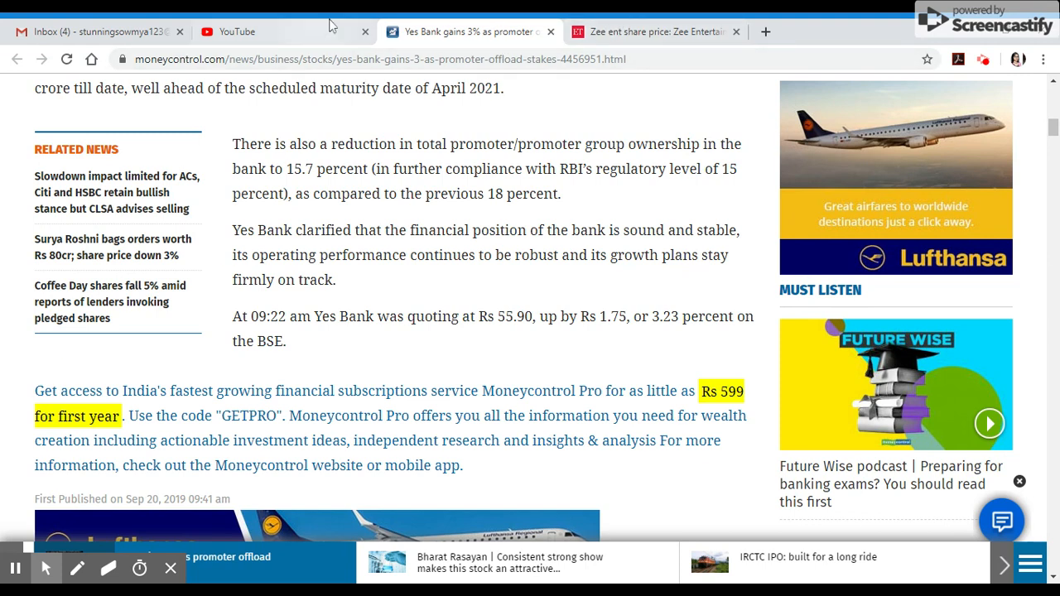
left_click(662, 32)
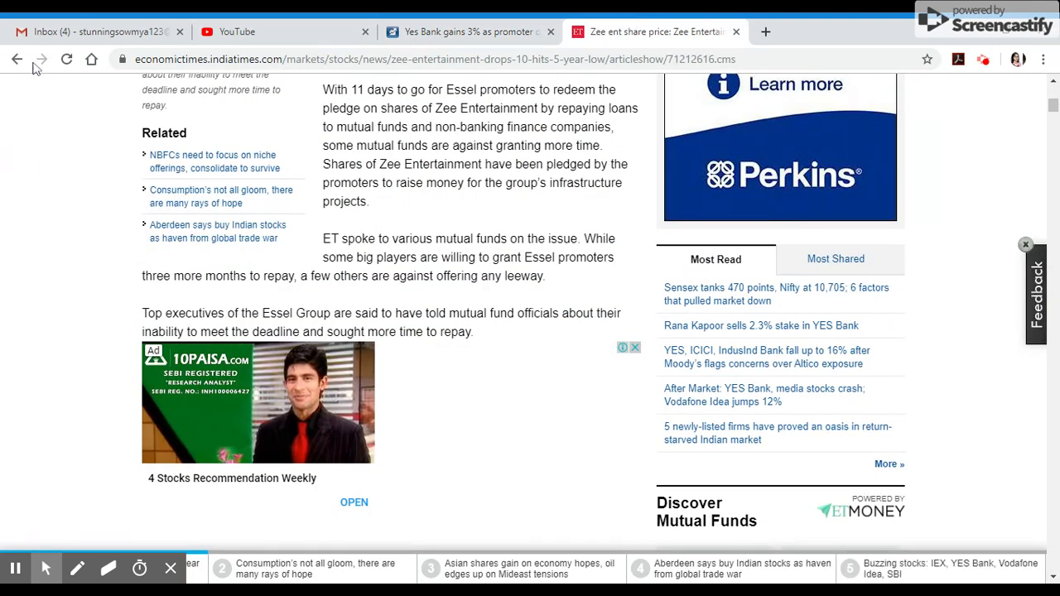
left_click(18, 58)
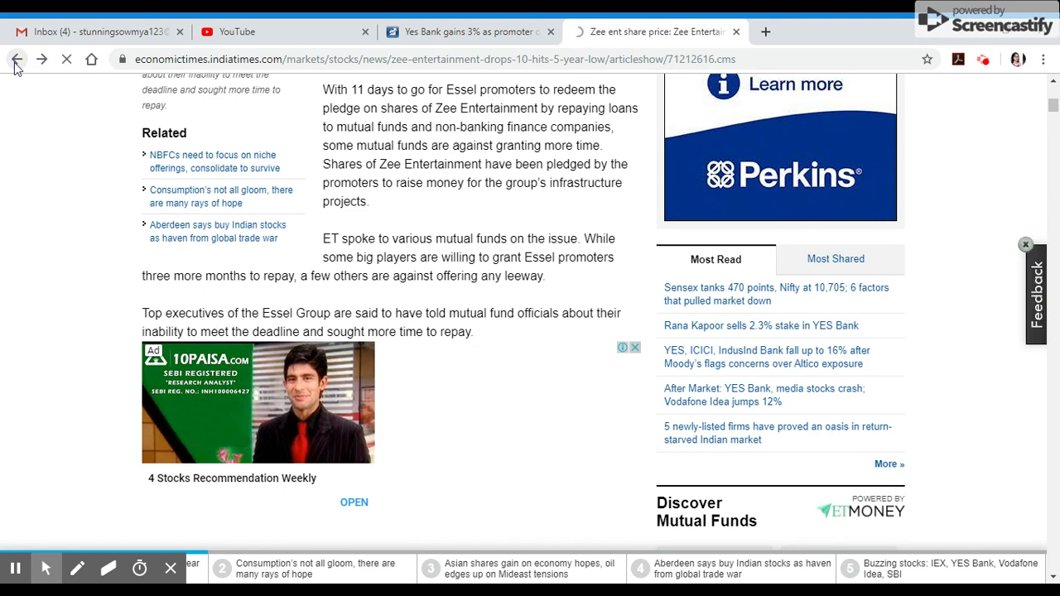